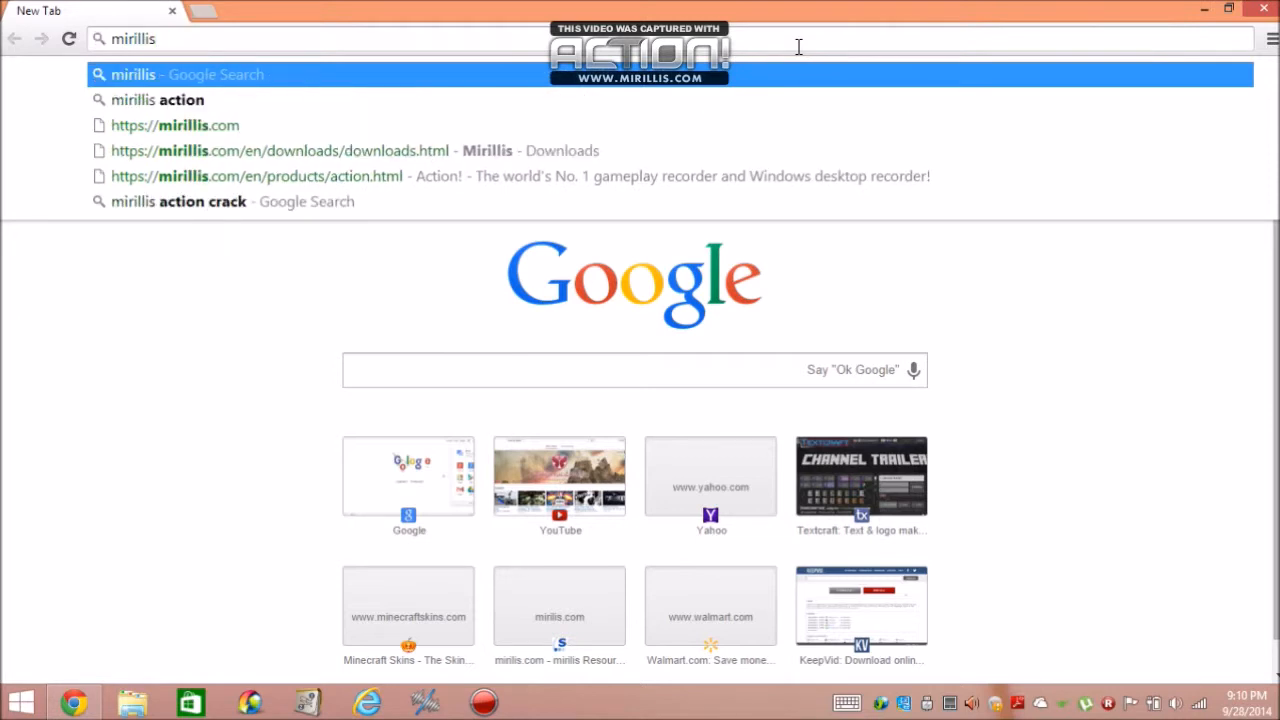
Step: Load the Mirillis English home page from the Chrome address bar suggestion
{"action": "left_click", "coordinate": [176, 124]}
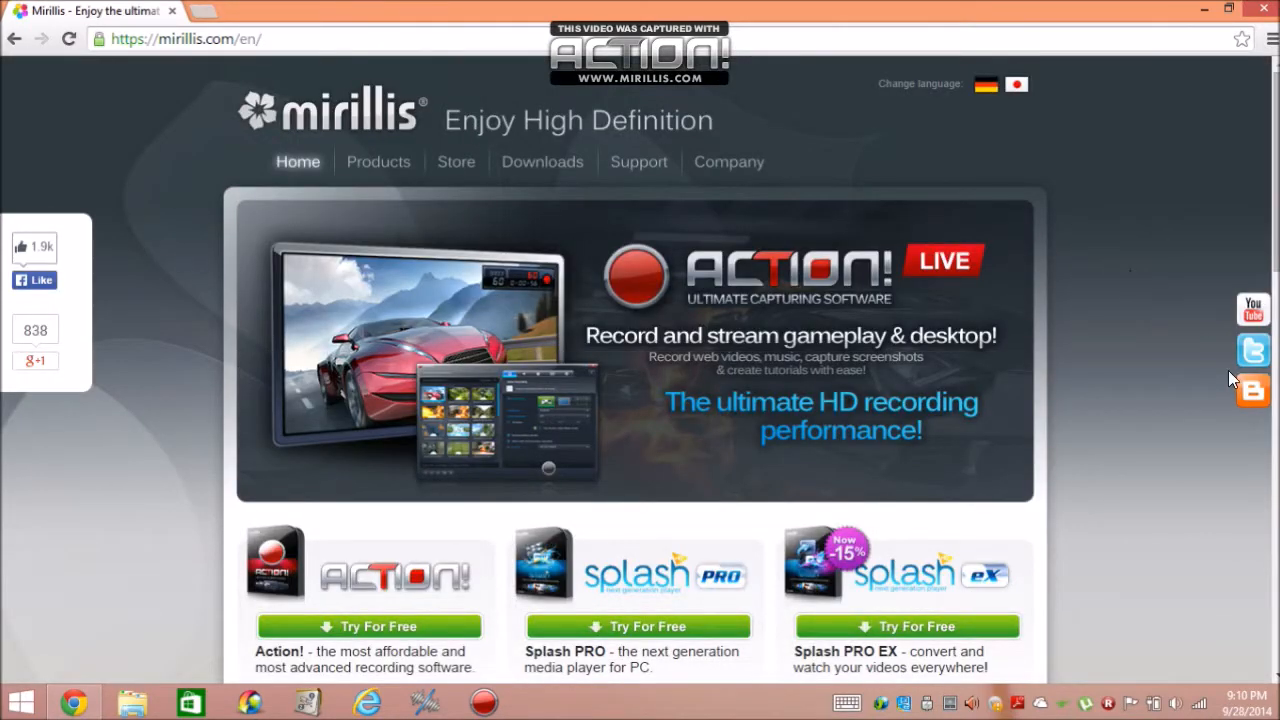
{"action": "mouse_move", "coordinate": [790, 230]}
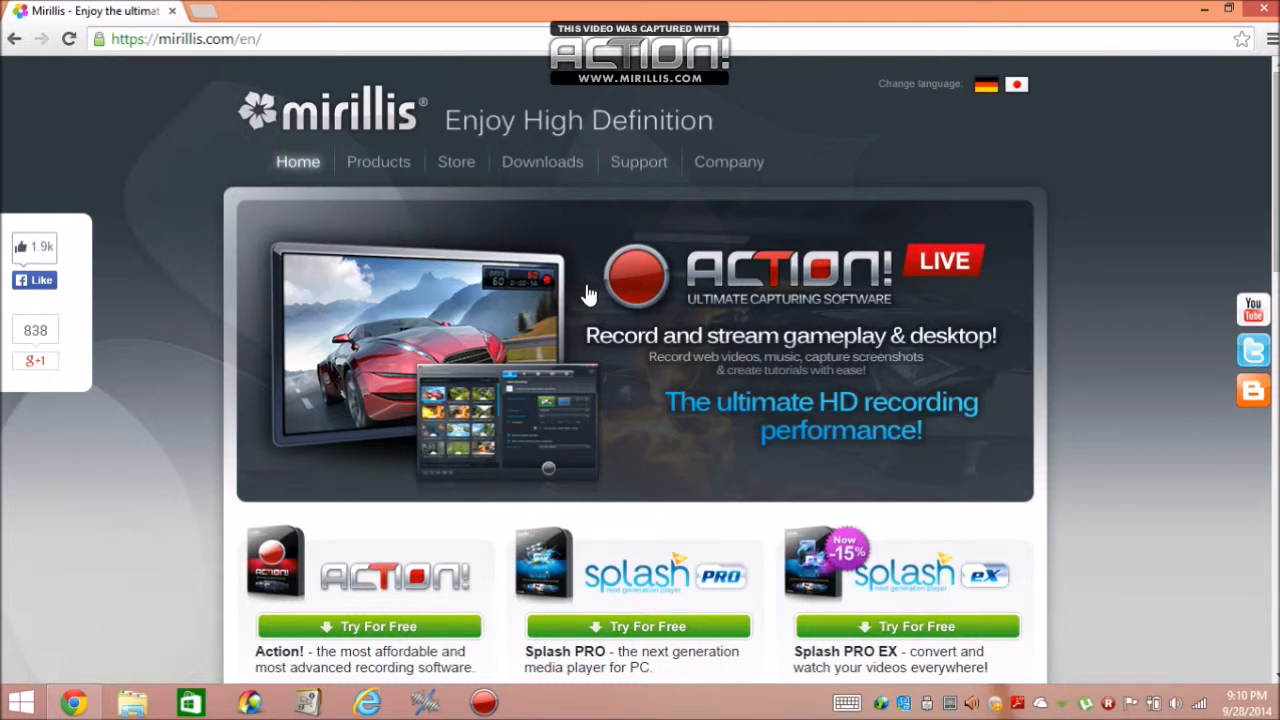
{"action": "mouse_move", "coordinate": [666, 468]}
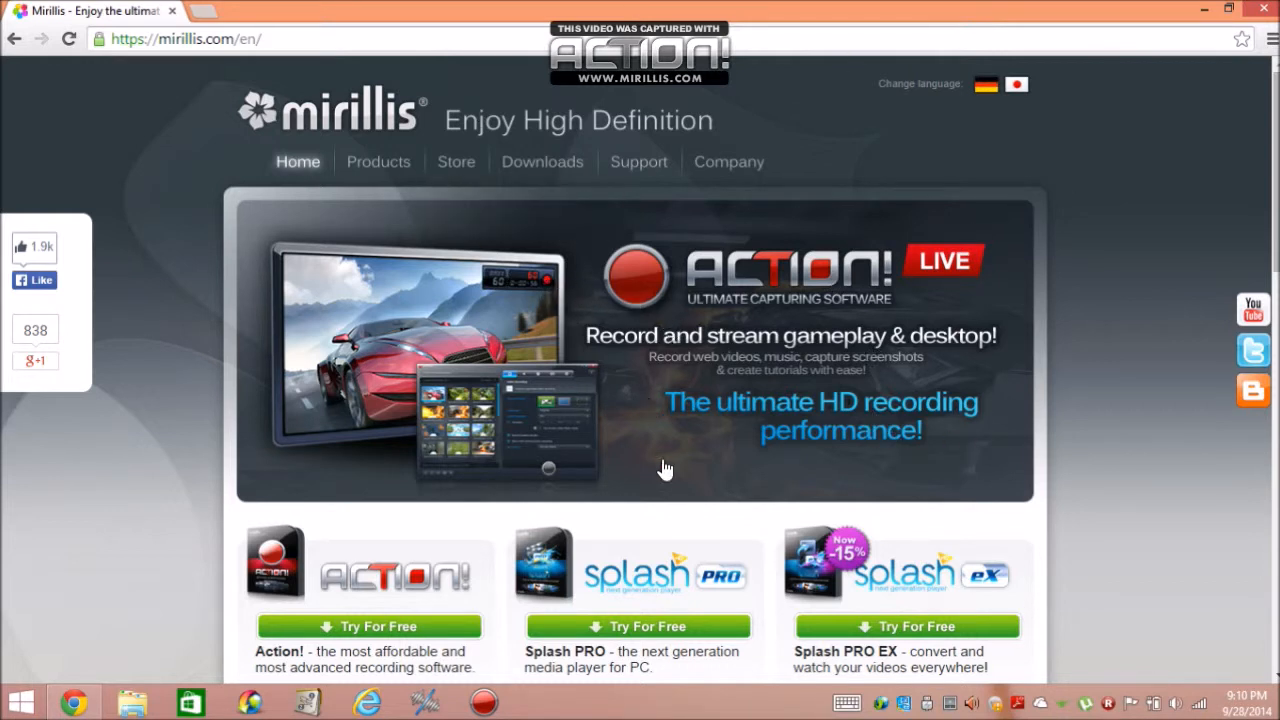
{"action": "mouse_move", "coordinate": [750, 658]}
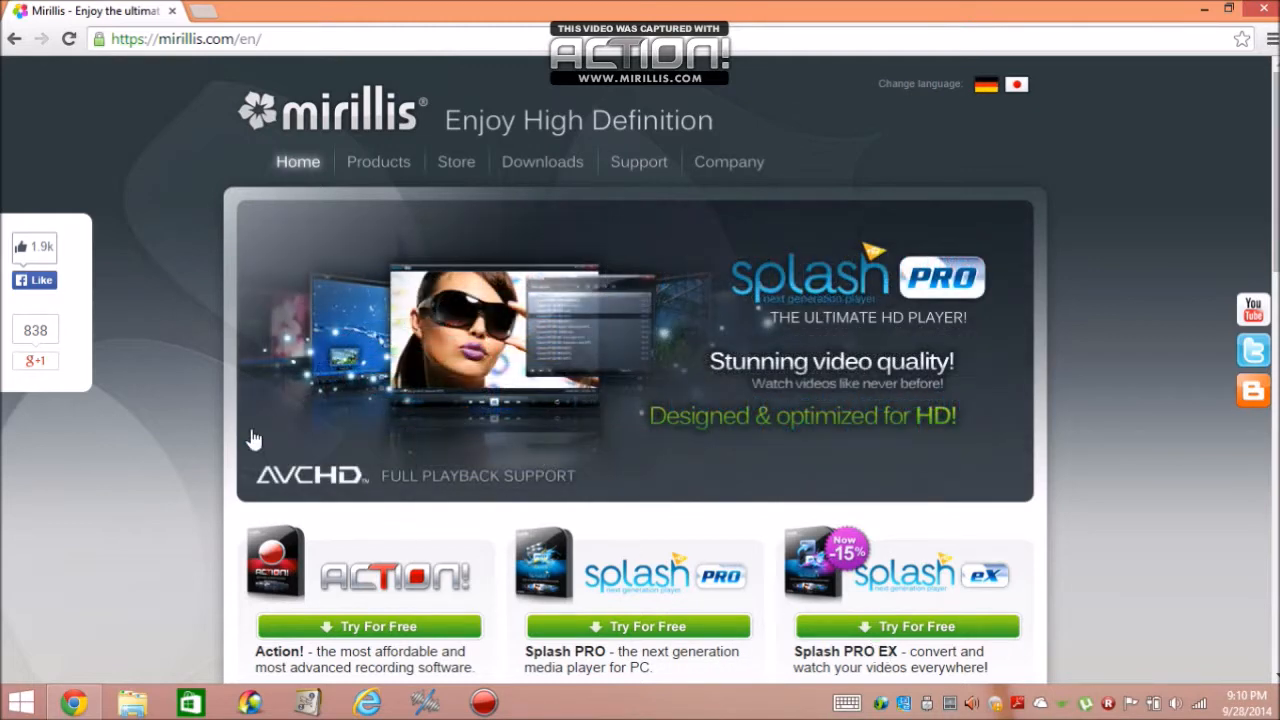
{"action": "mouse_move", "coordinate": [284, 624]}
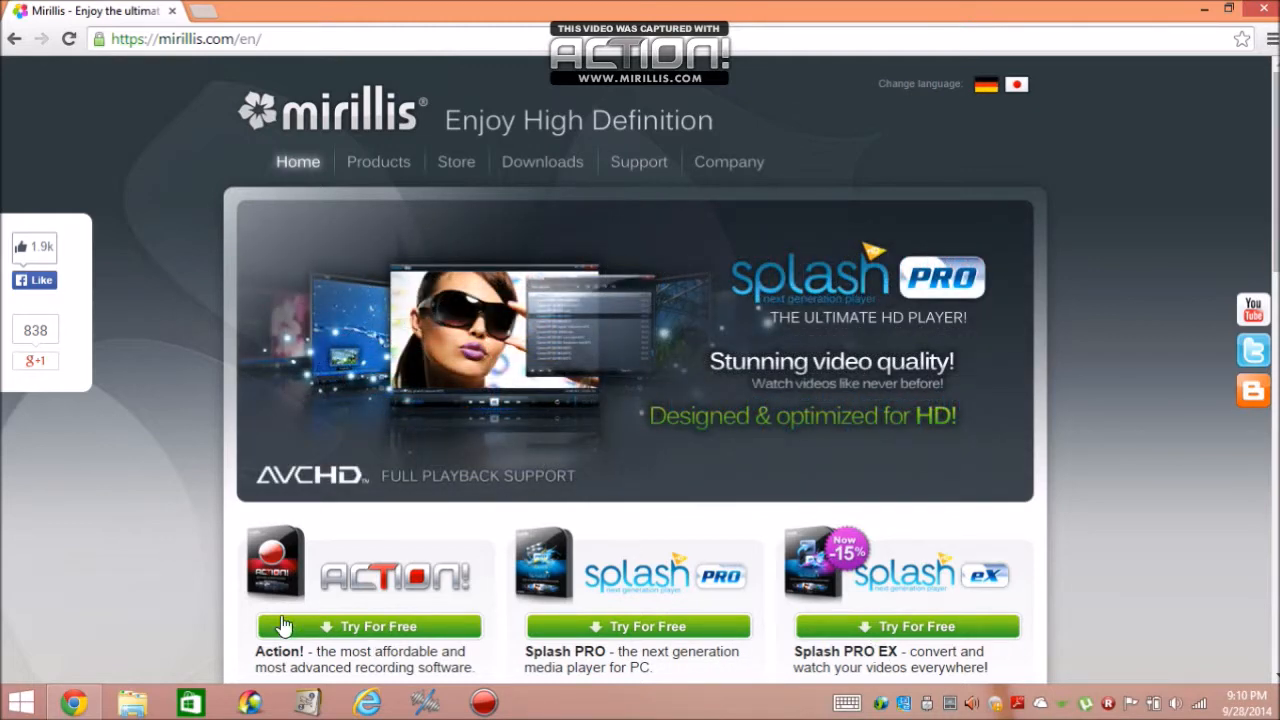
{"action": "mouse_move", "coordinate": [1276, 350]}
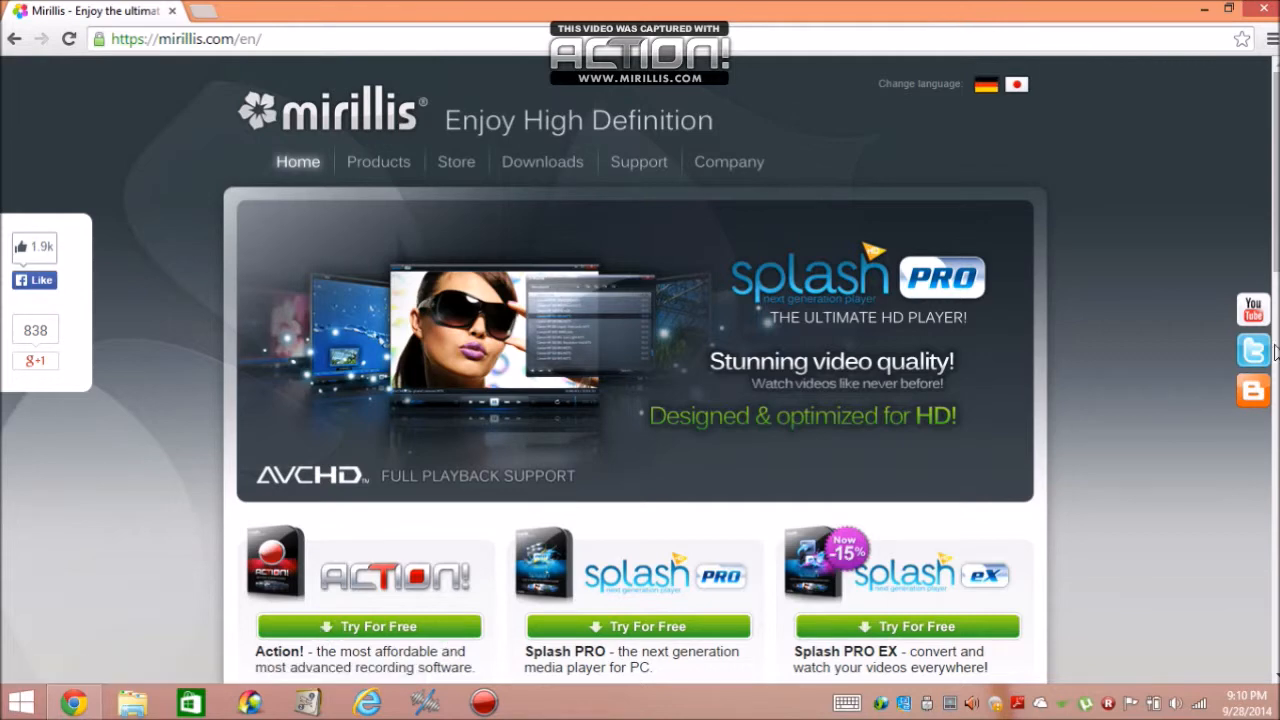
{"action": "scroll", "scroll_direction": "down", "scroll_amount": 3}
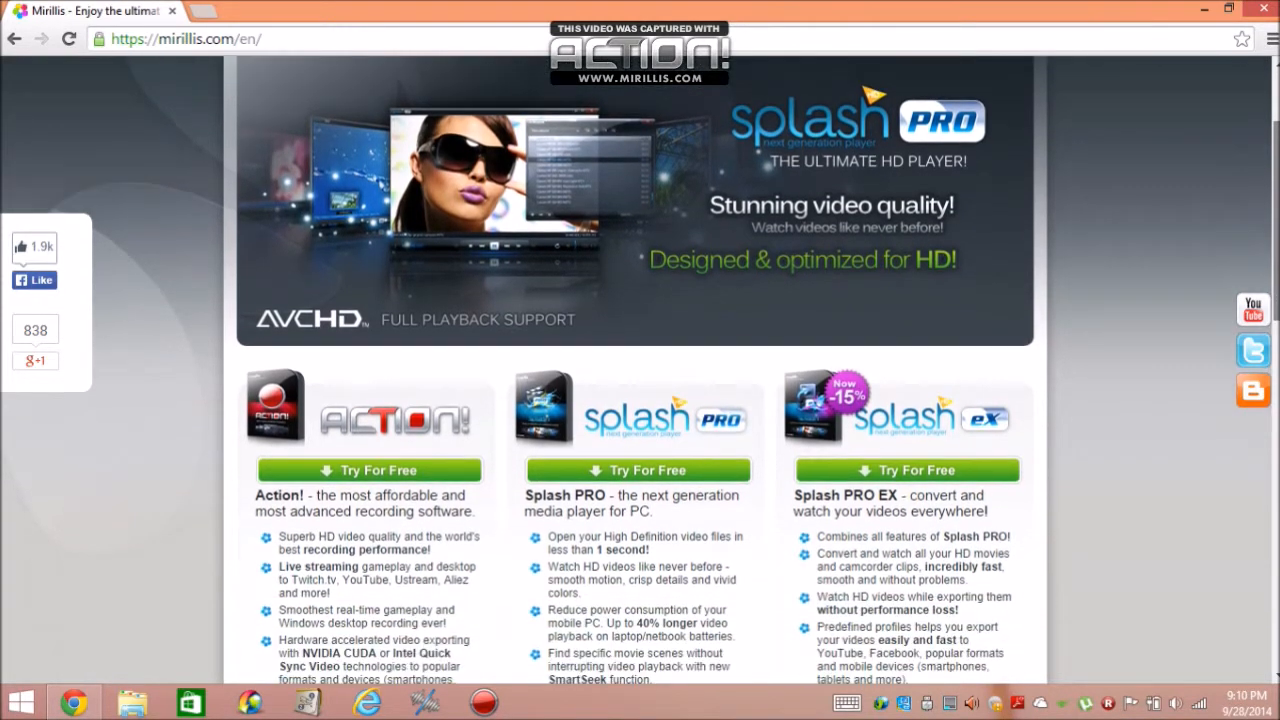
{"action": "scroll", "scroll_direction": "down", "scroll_amount": 3}
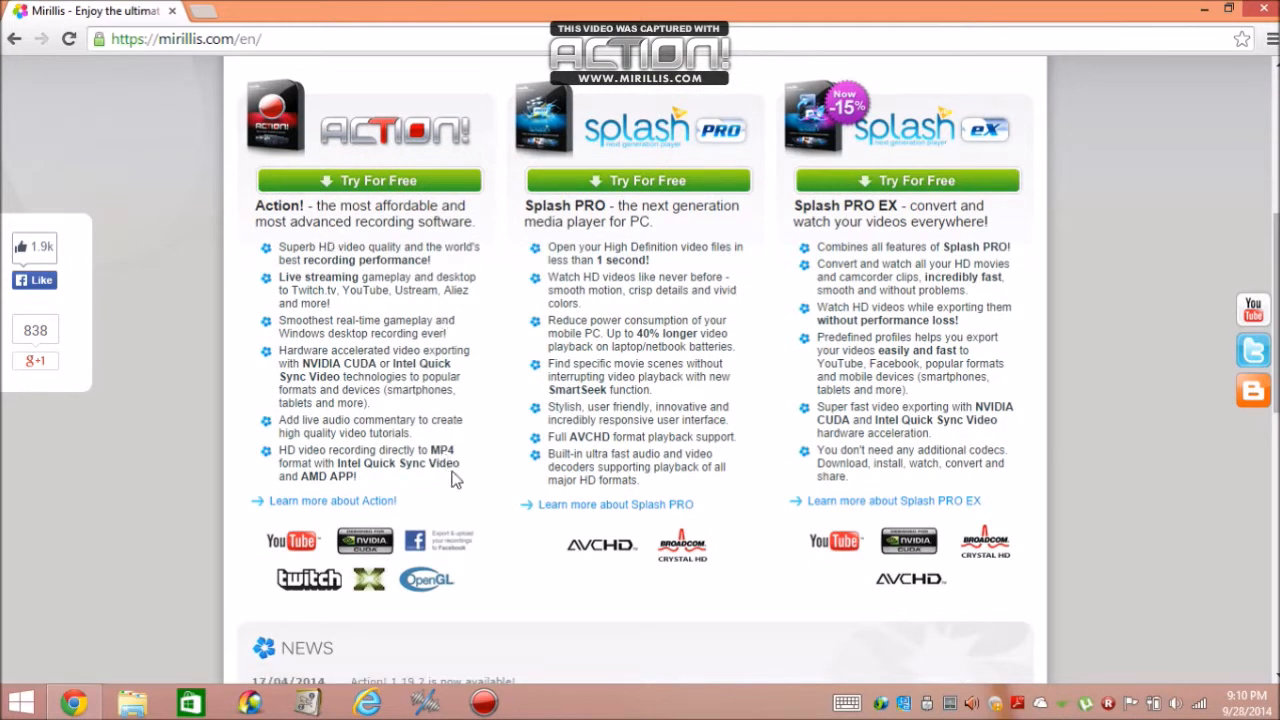
{"action": "left_click_drag", "start_coordinate": [278, 248], "coordinate": [456, 476]}
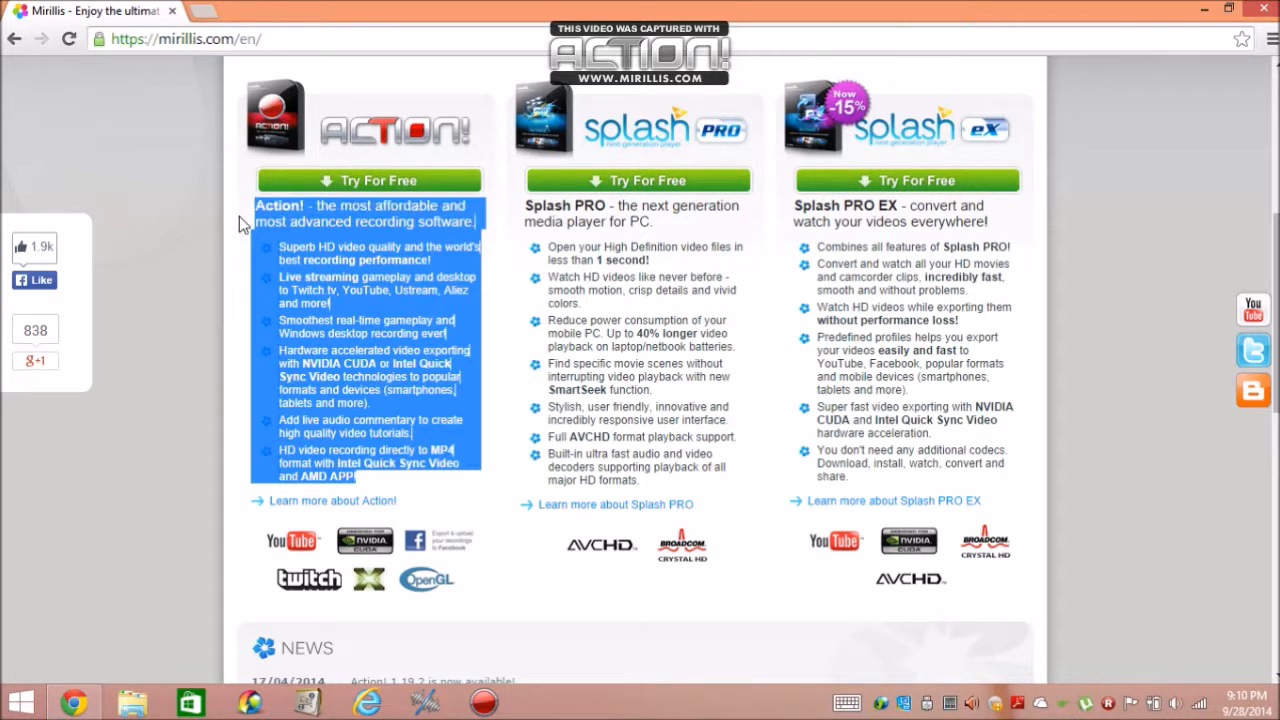
{"action": "mouse_move", "coordinate": [304, 244]}
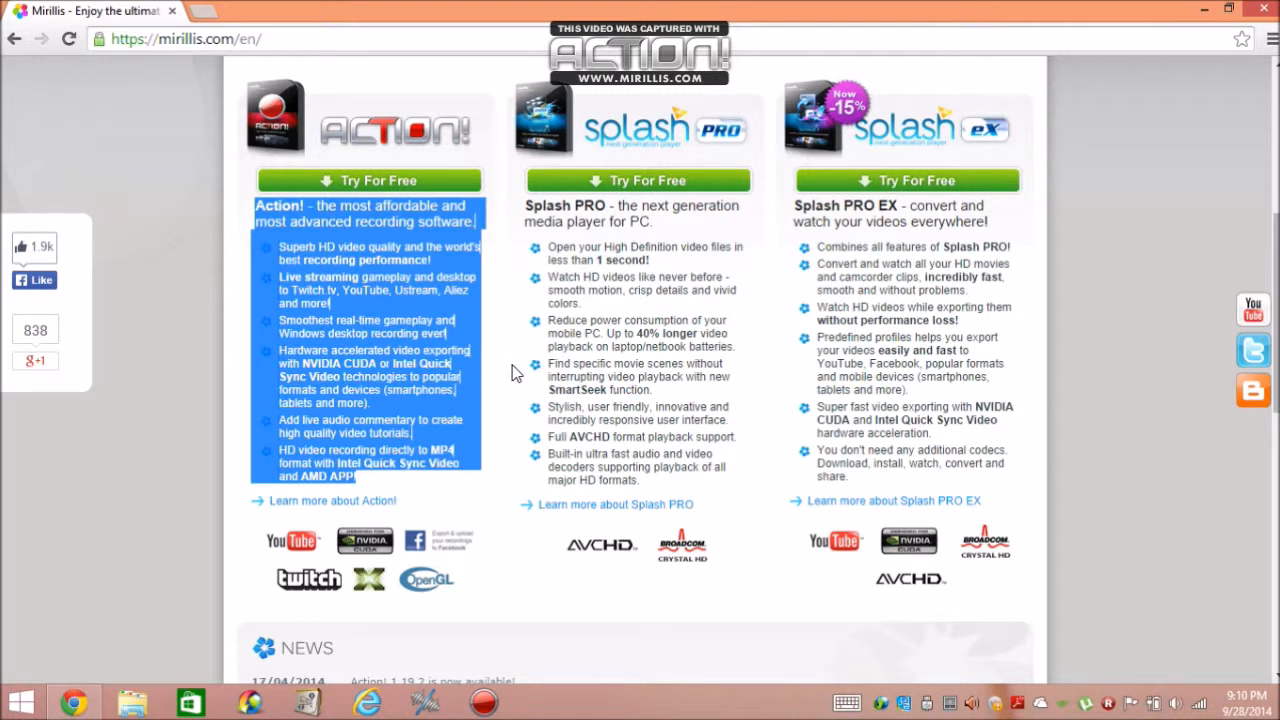
{"action": "mouse_move", "coordinate": [310, 490]}
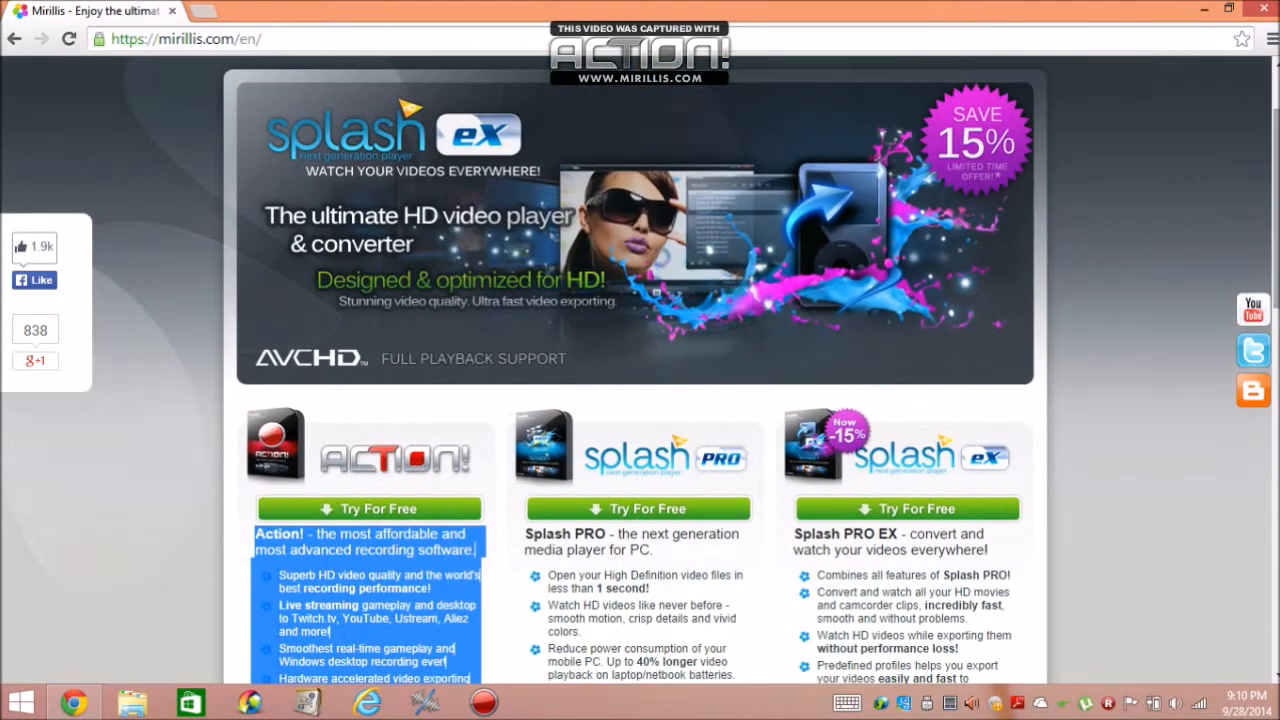
{"action": "left_click", "coordinate": [728, 160]}
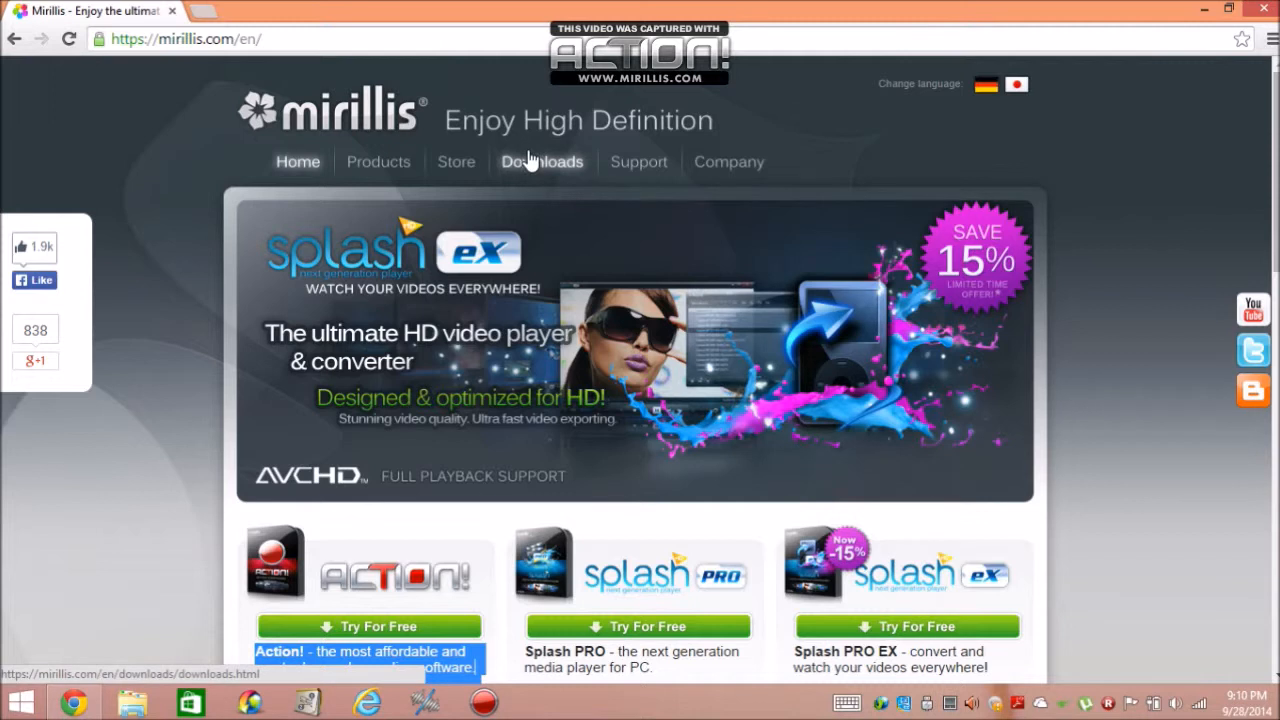
{"action": "mouse_move", "coordinate": [612, 264]}
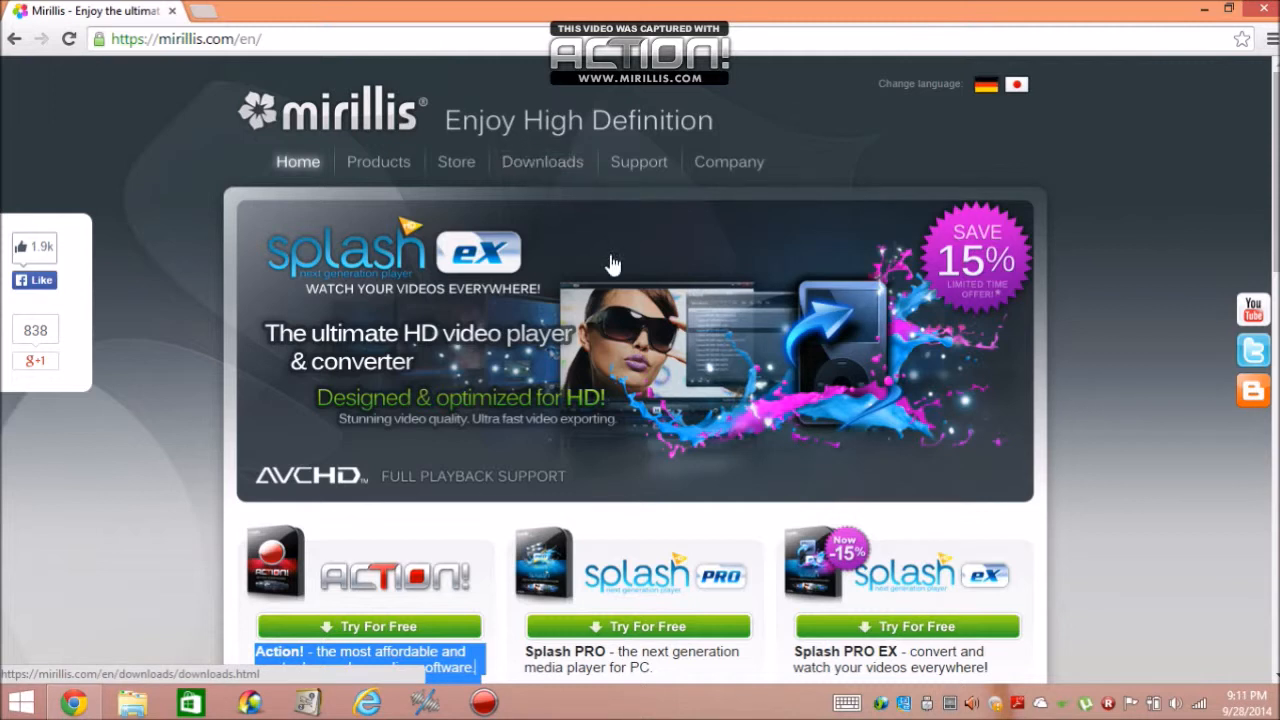
{"action": "mouse_move", "coordinate": [540, 160]}
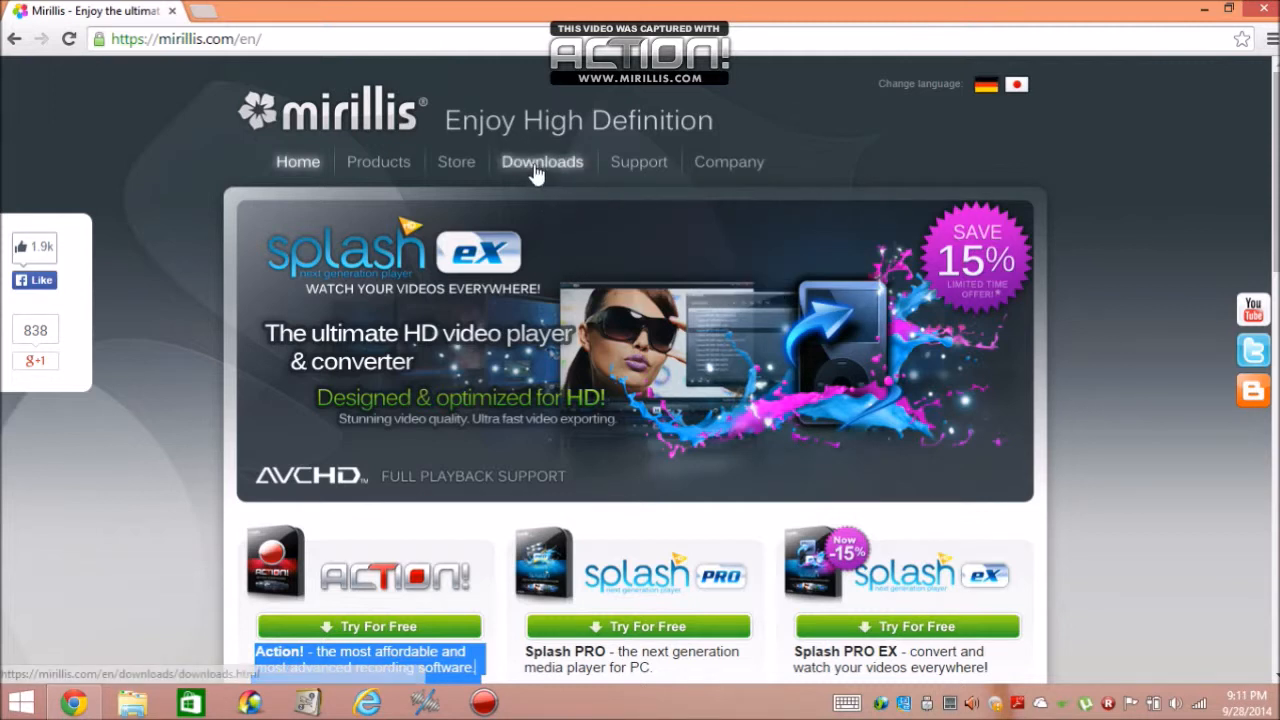
Step: Navigate to the Mirillis Downloads page listing Action! and the Splash players
{"action": "left_click", "coordinate": [540, 160]}
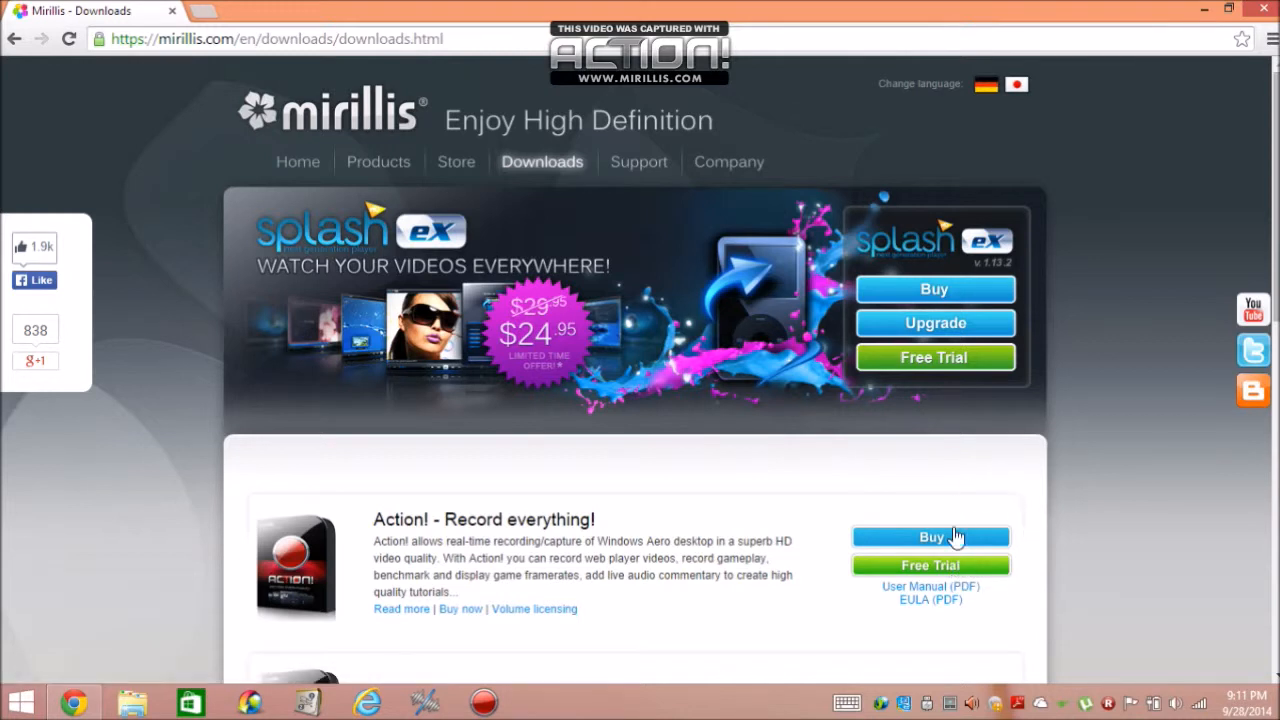
{"action": "mouse_move", "coordinate": [936, 322]}
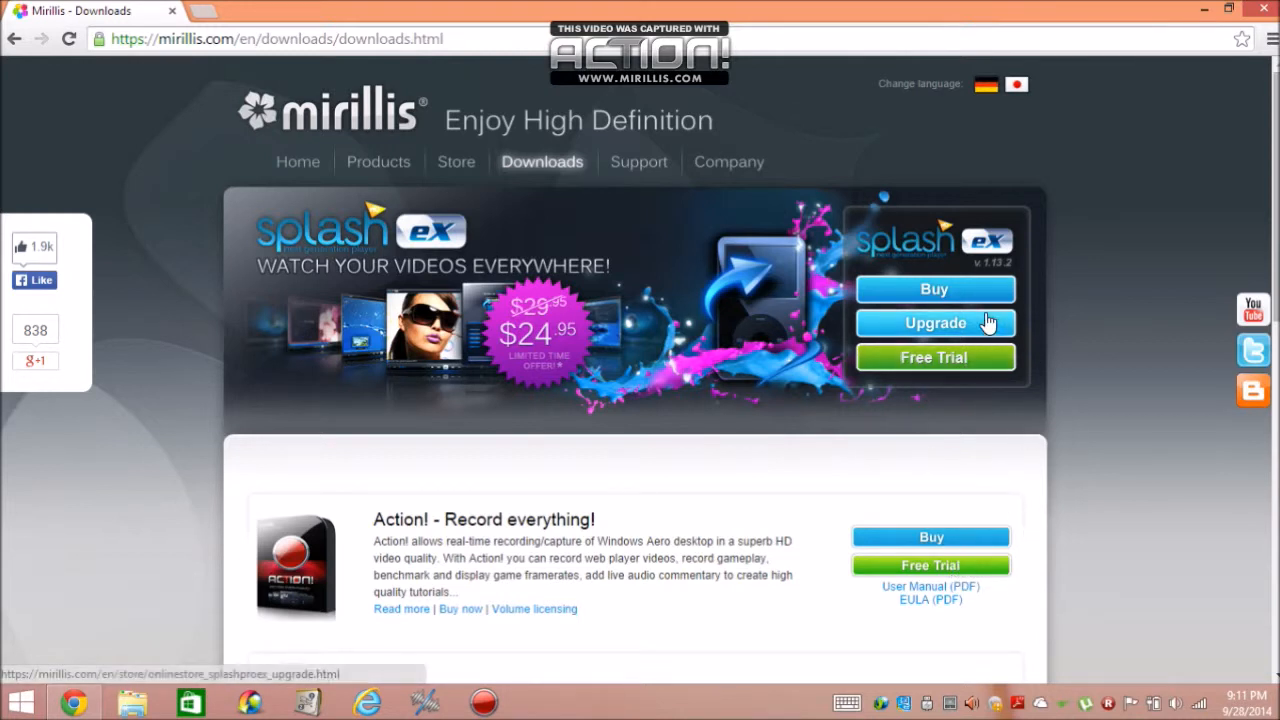
{"action": "mouse_move", "coordinate": [1020, 322]}
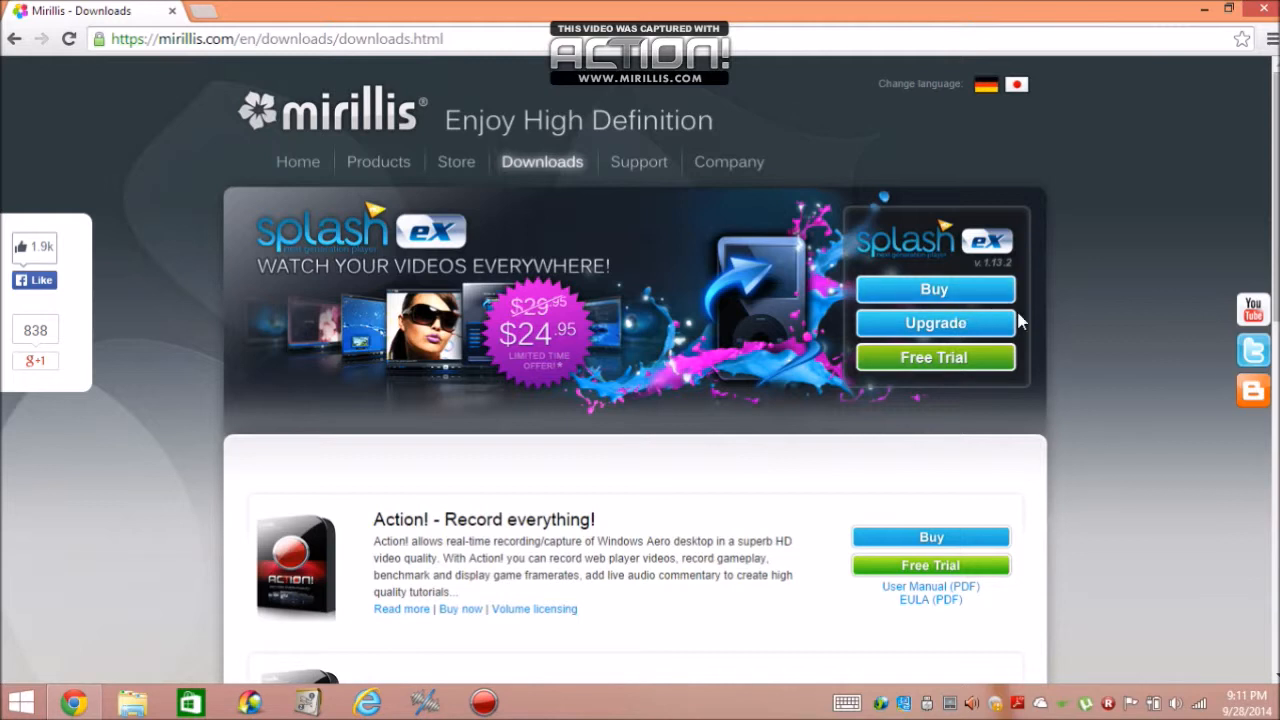
{"action": "mouse_move", "coordinate": [1118, 374]}
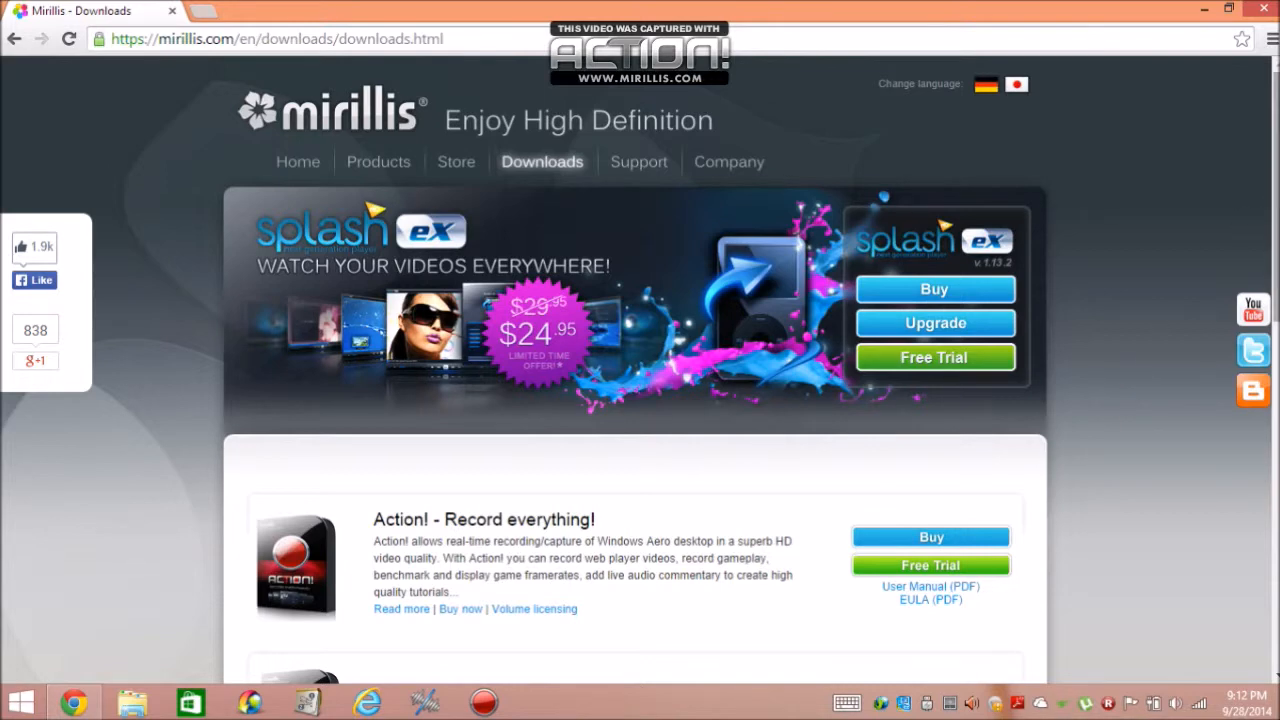
{"action": "scroll", "scroll_direction": "down", "scroll_amount": 3}
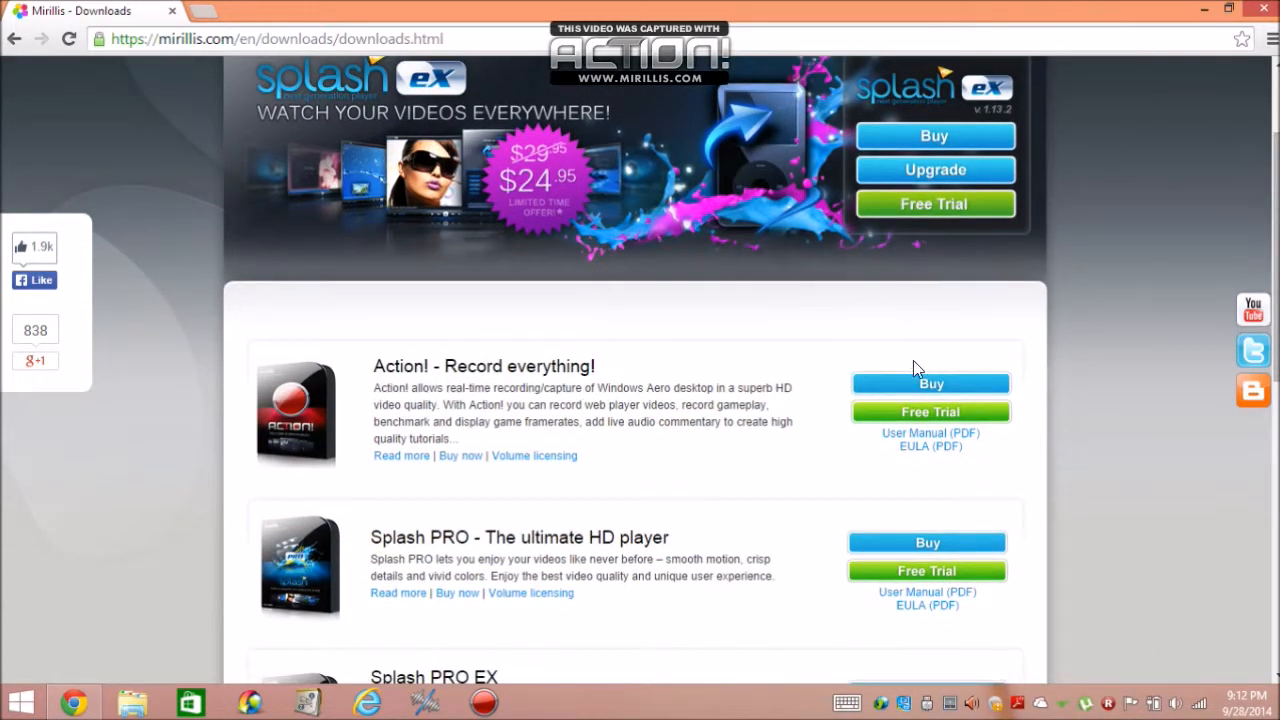
{"action": "mouse_move", "coordinate": [1066, 472]}
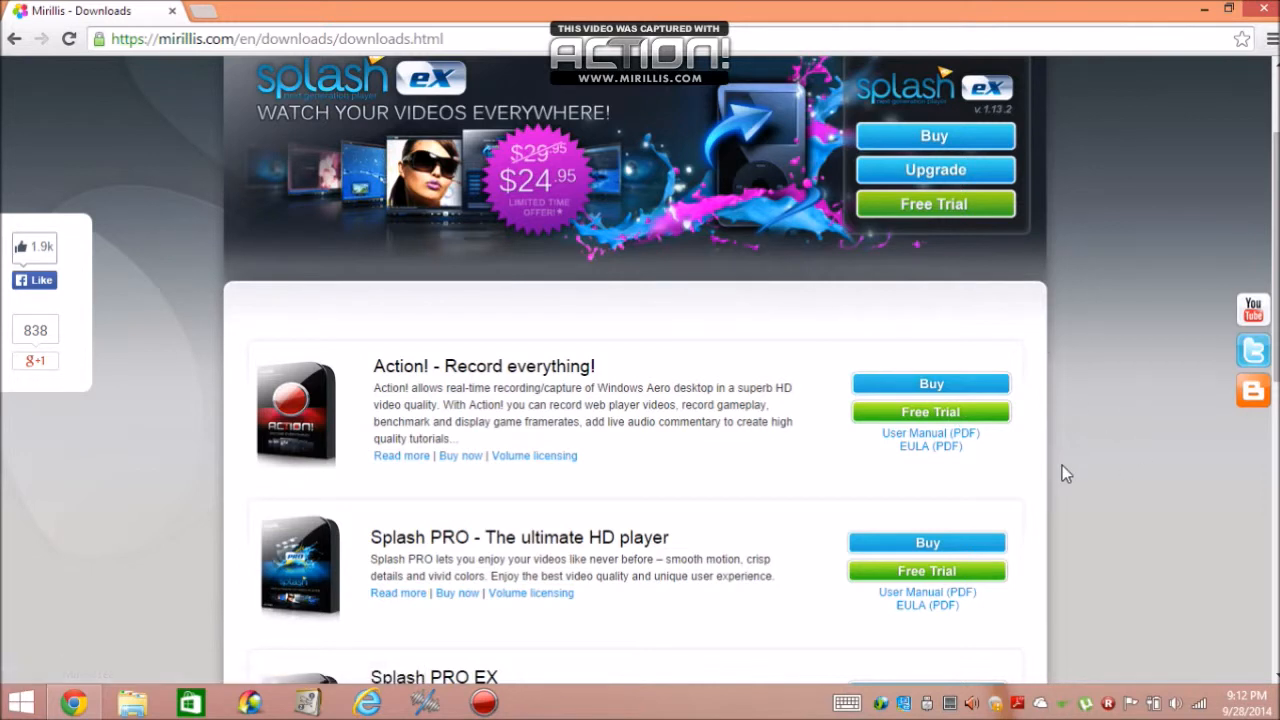
{"action": "mouse_move", "coordinate": [1004, 252]}
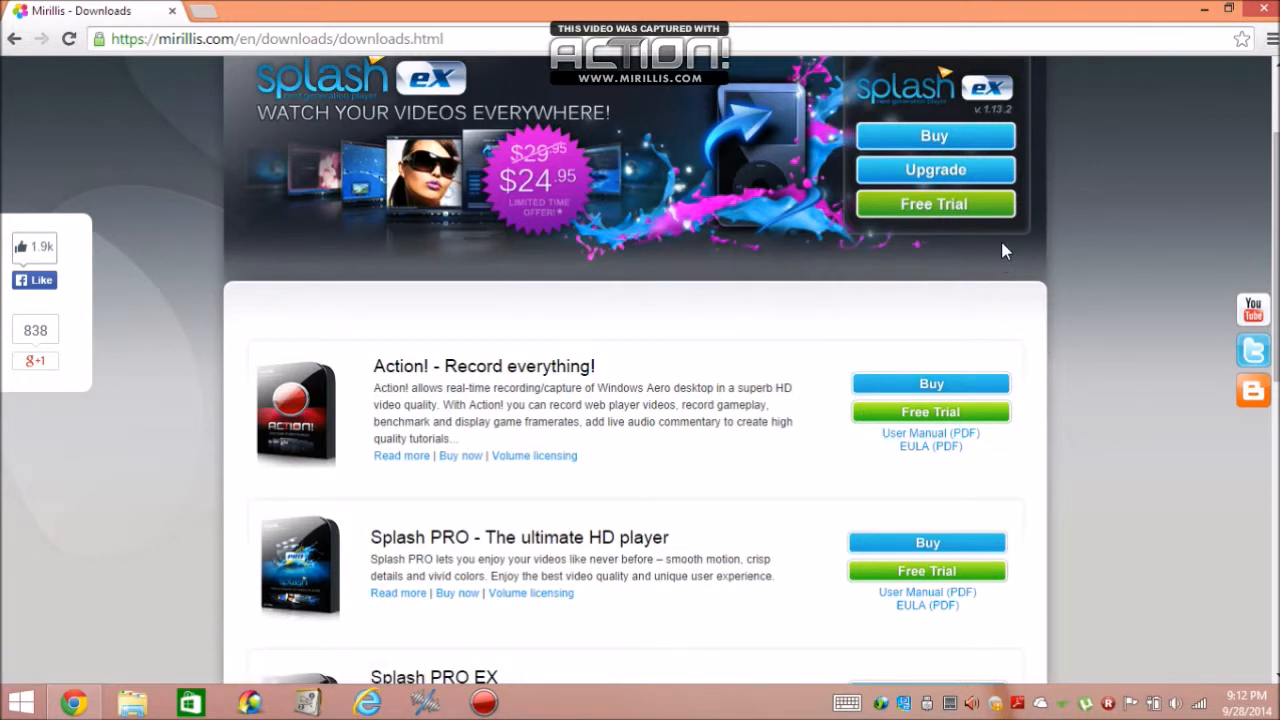
{"action": "mouse_move", "coordinate": [964, 400]}
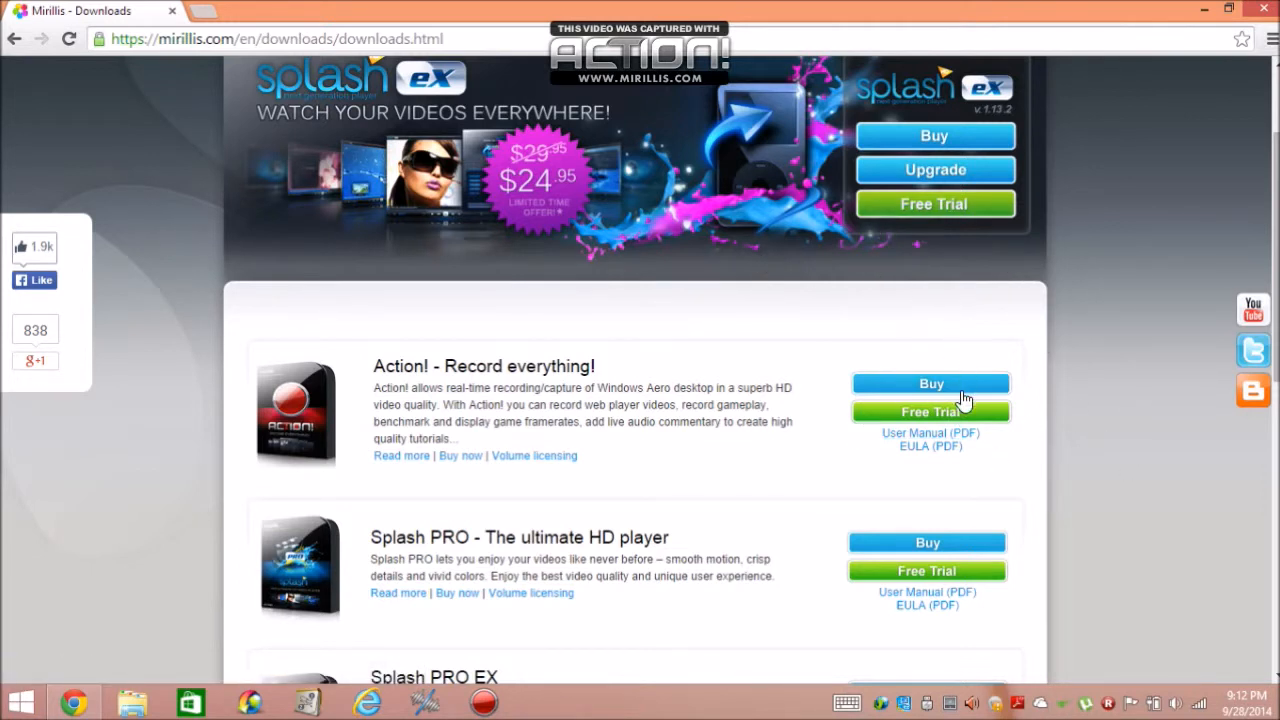
{"action": "scroll", "scroll_direction": "up", "scroll_amount": 3}
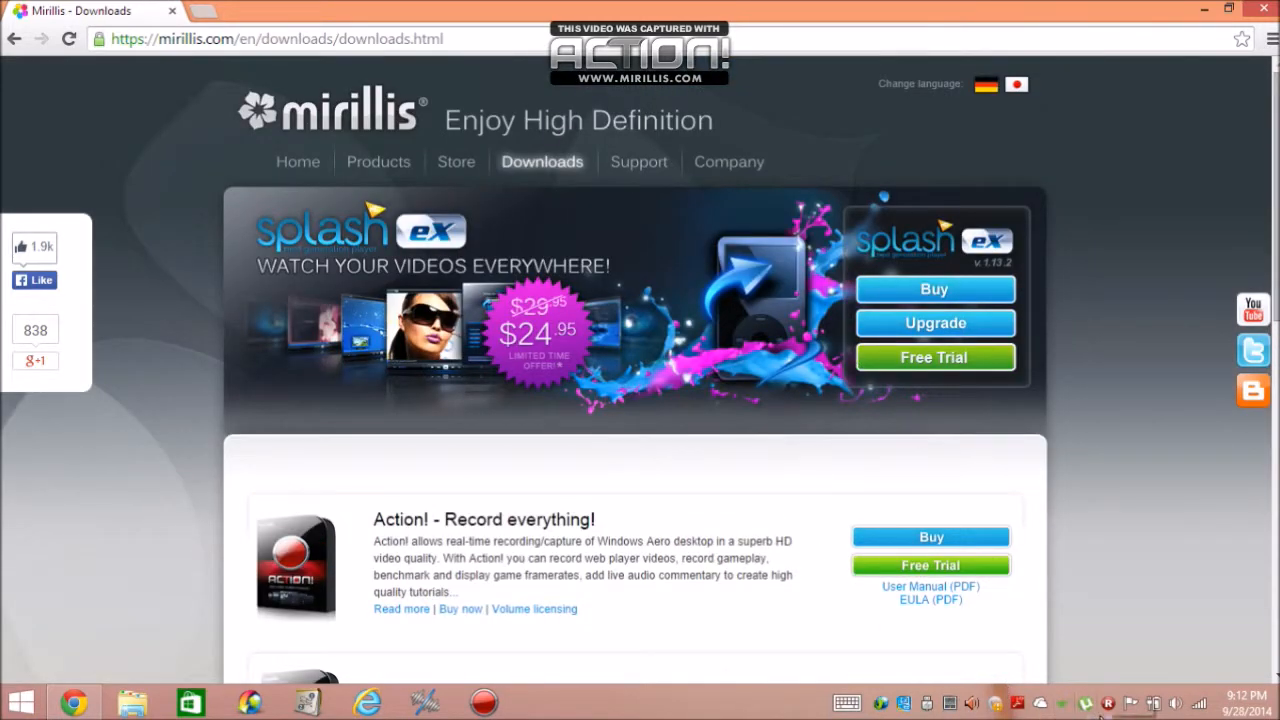
{"action": "left_click", "coordinate": [484, 702]}
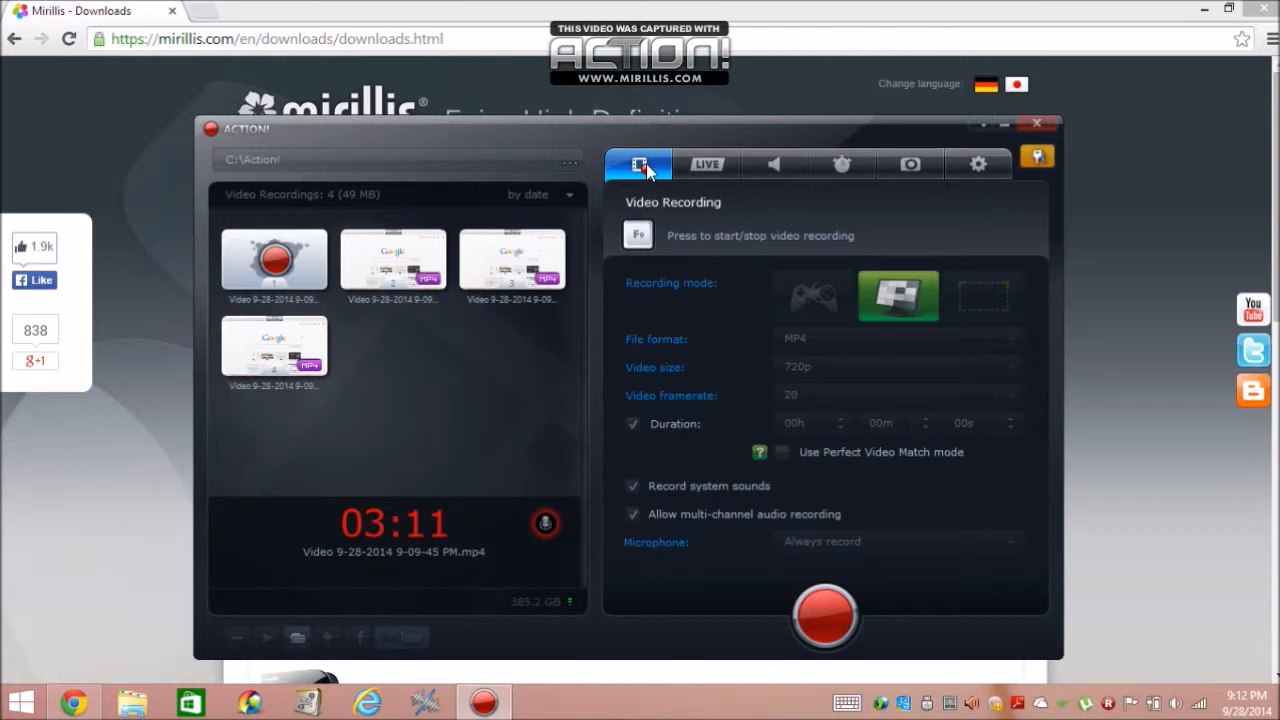
{"action": "mouse_move", "coordinate": [730, 190]}
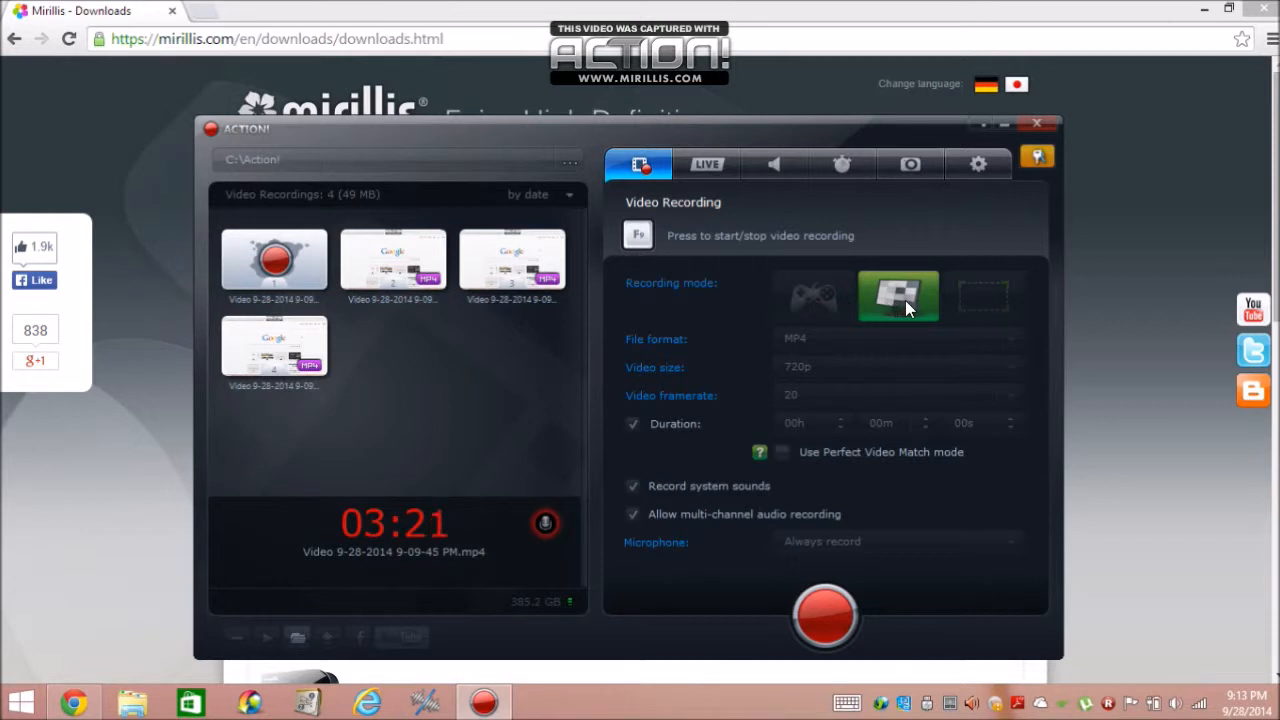
{"action": "mouse_move", "coordinate": [990, 318]}
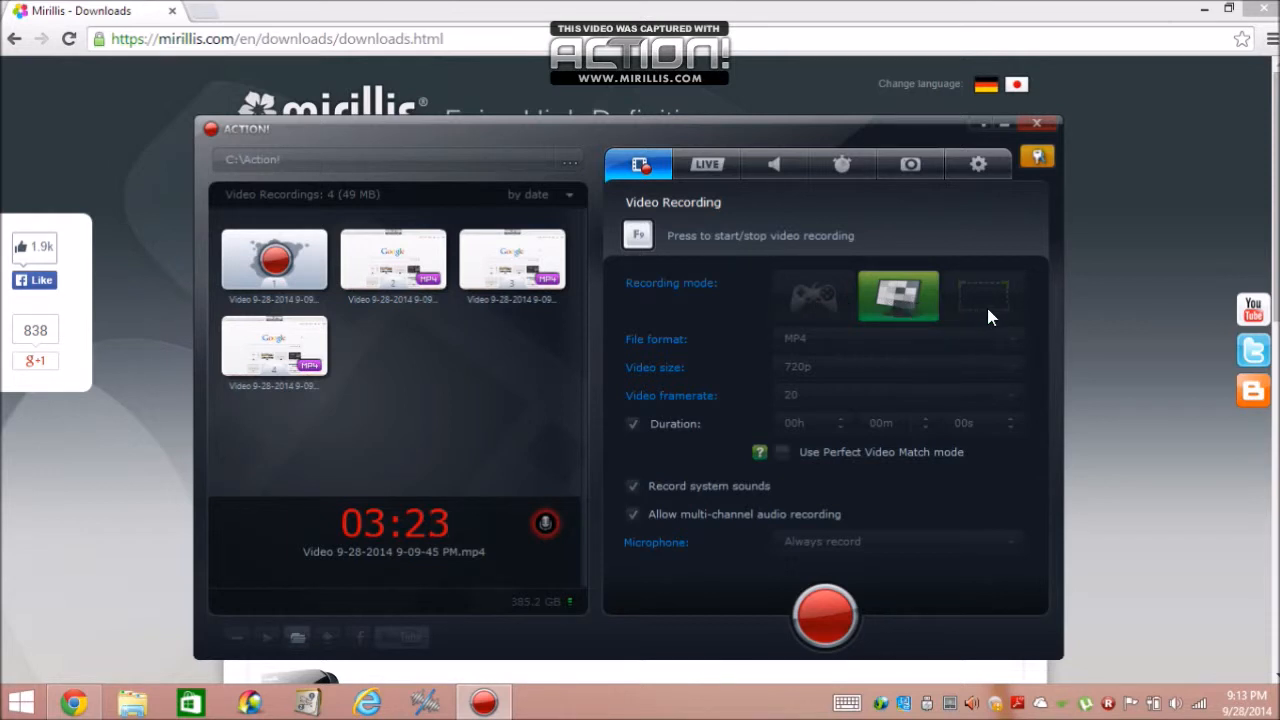
{"action": "mouse_move", "coordinate": [990, 296]}
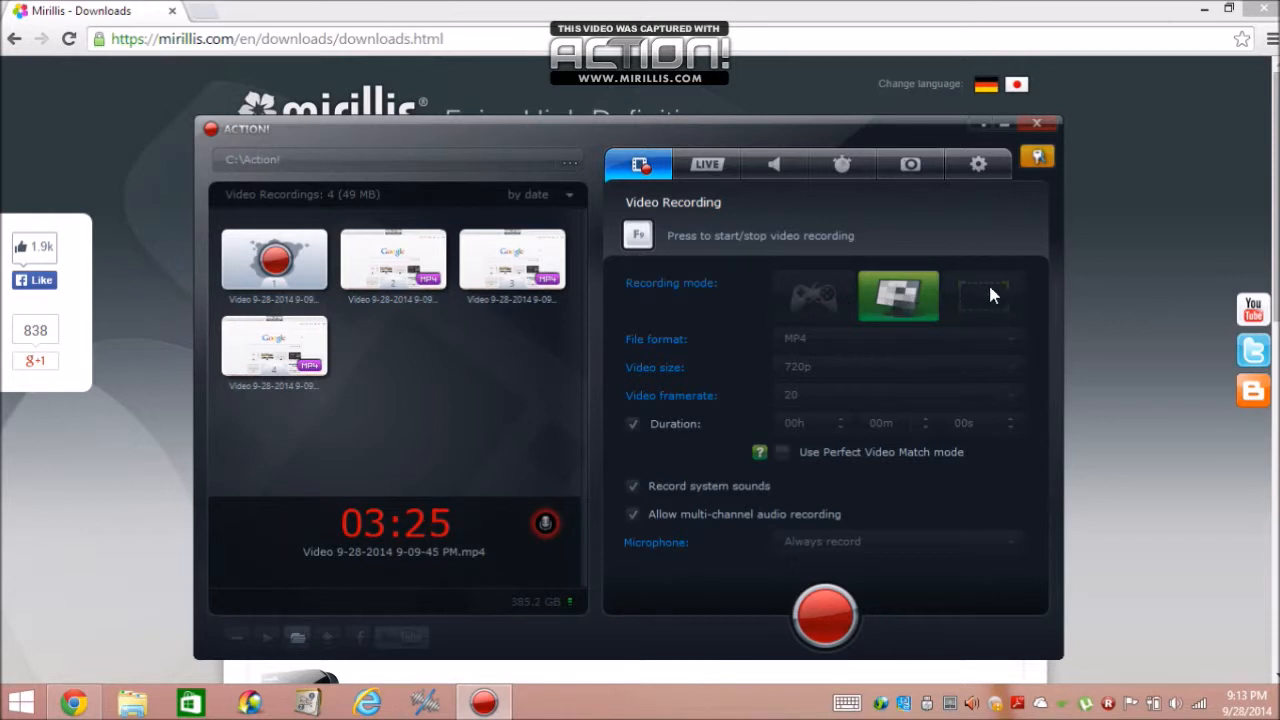